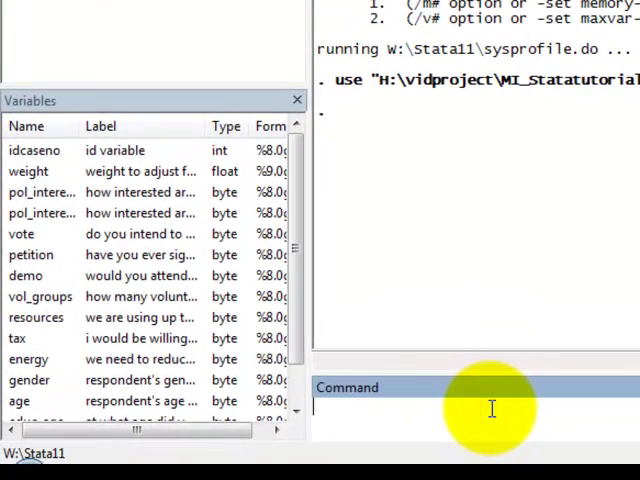
Step: Discard the example 'do' command typed in the Command window without running it
{"action": "type", "text": "do \"dofile.do"}
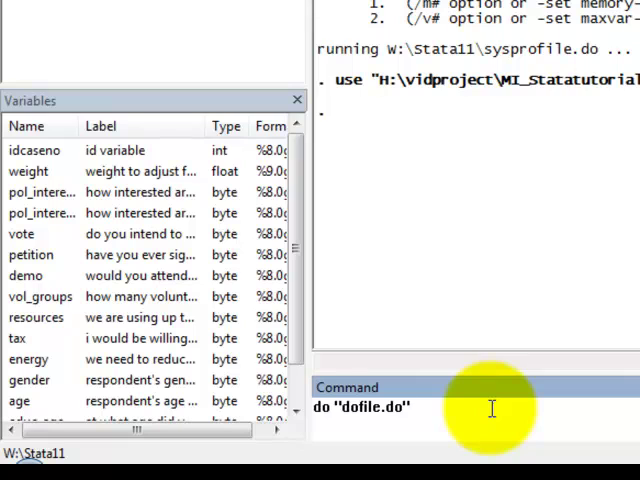
{"action": "key", "text": "Backspace"}
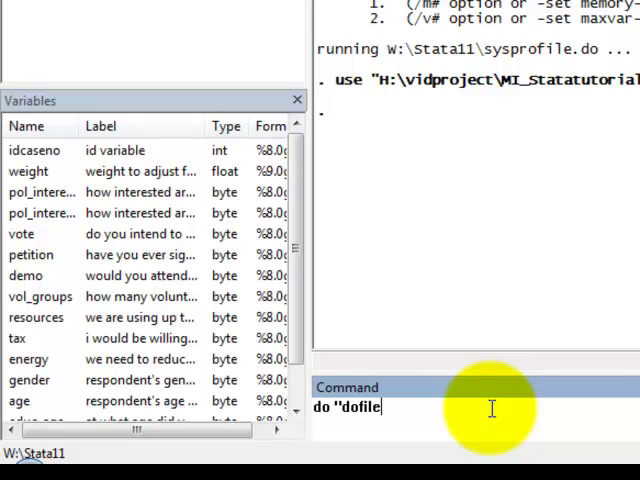
{"action": "key", "text": "Return"}
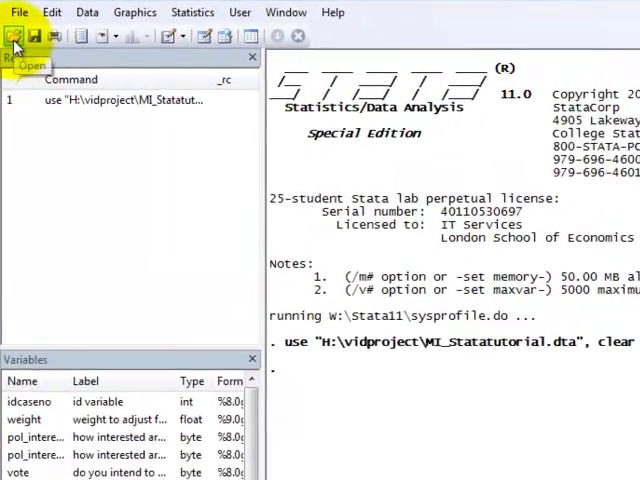
Step: Open tutorial.do from the vidproject folder into the Do-file Editor
{"action": "left_click", "coordinate": [14, 36]}
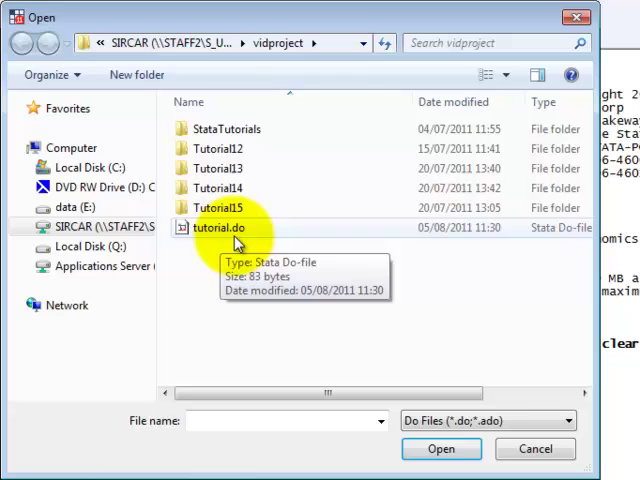
{"action": "left_click", "coordinate": [216, 228]}
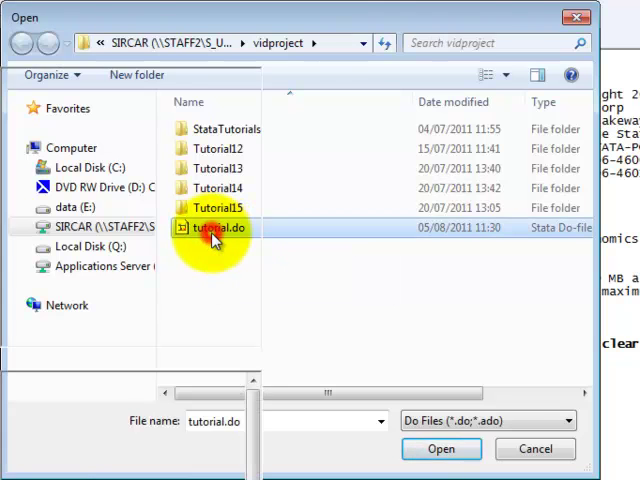
{"action": "left_click", "coordinate": [440, 448]}
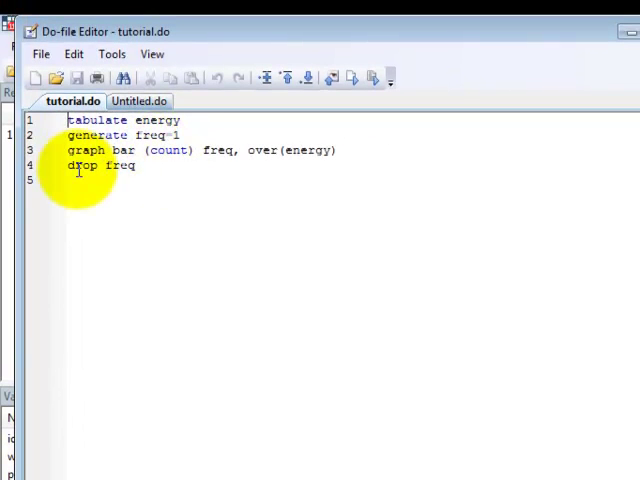
{"action": "mouse_move", "coordinate": [380, 100]}
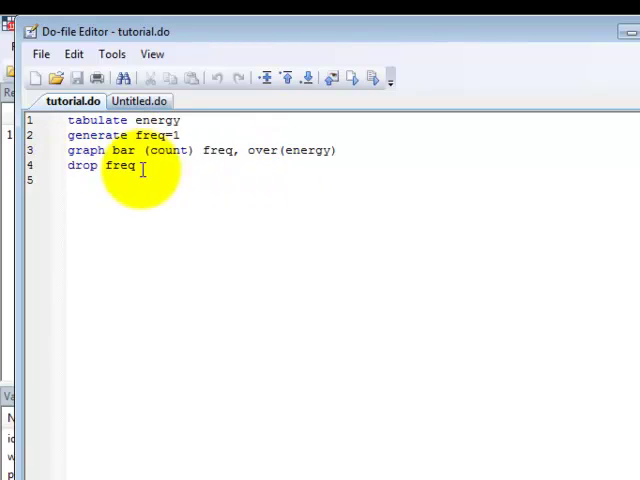
{"action": "mouse_move", "coordinate": [184, 212]}
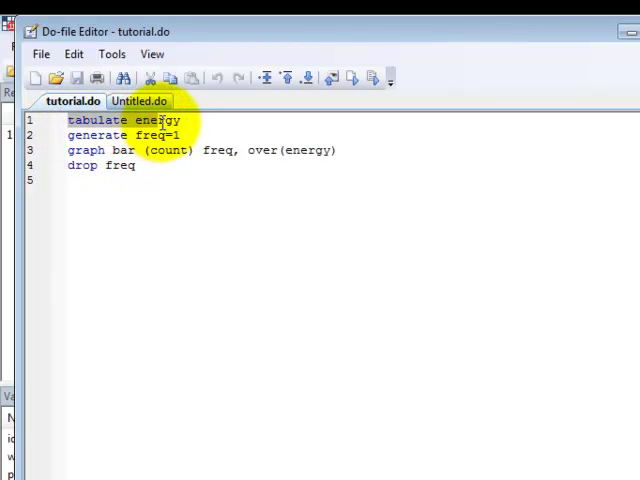
{"action": "mouse_move", "coordinate": [396, 150]}
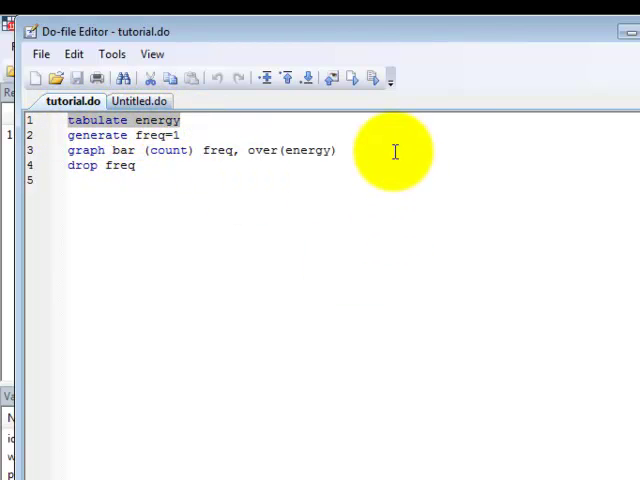
{"action": "mouse_move", "coordinate": [372, 78]}
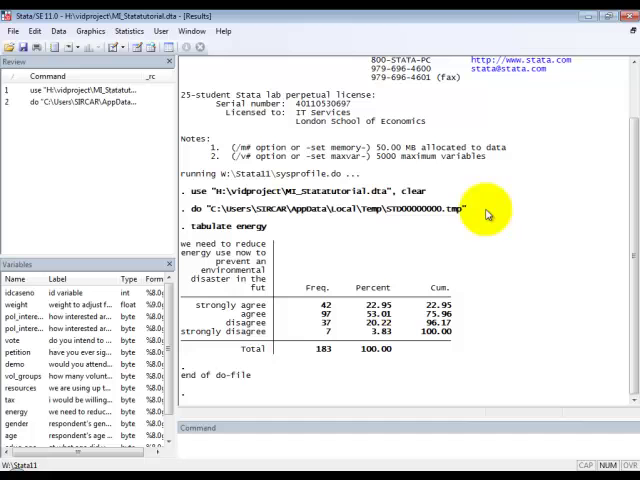
{"action": "mouse_move", "coordinate": [208, 294]}
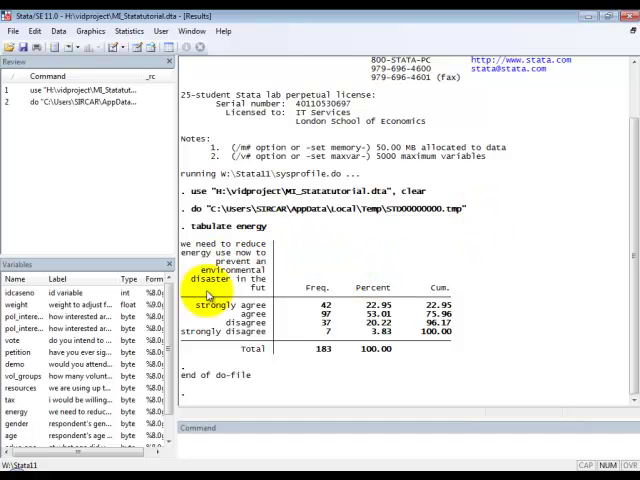